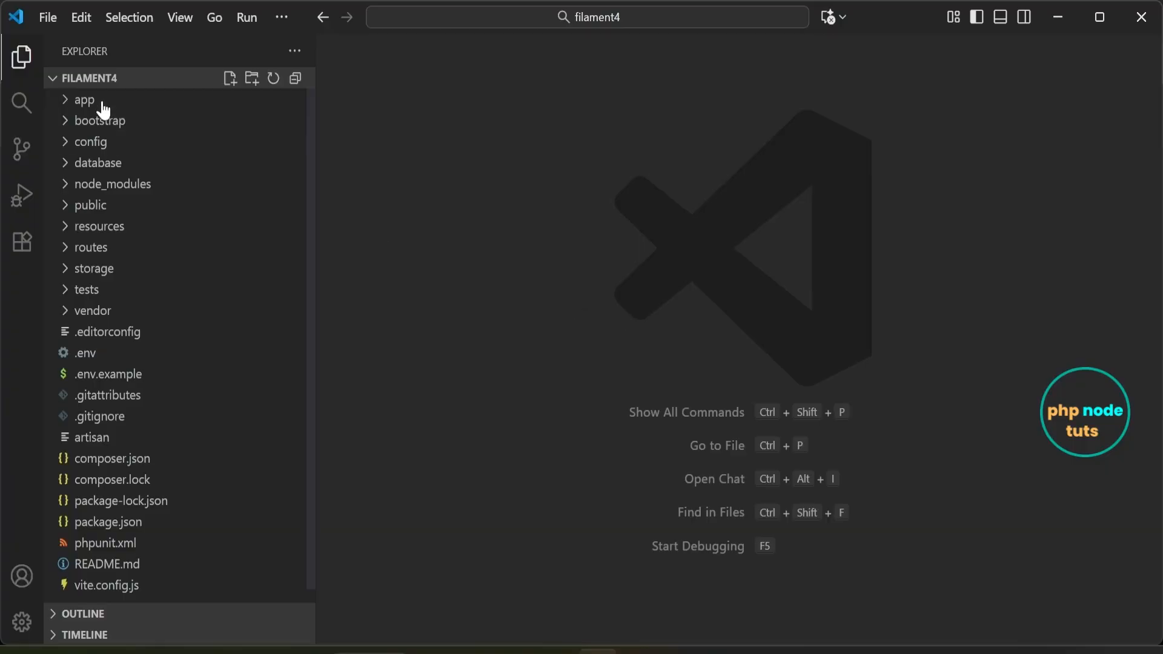
Open AdminPanelProvider.php from app/Providers/Filament in the editor.
left_click(83, 100)
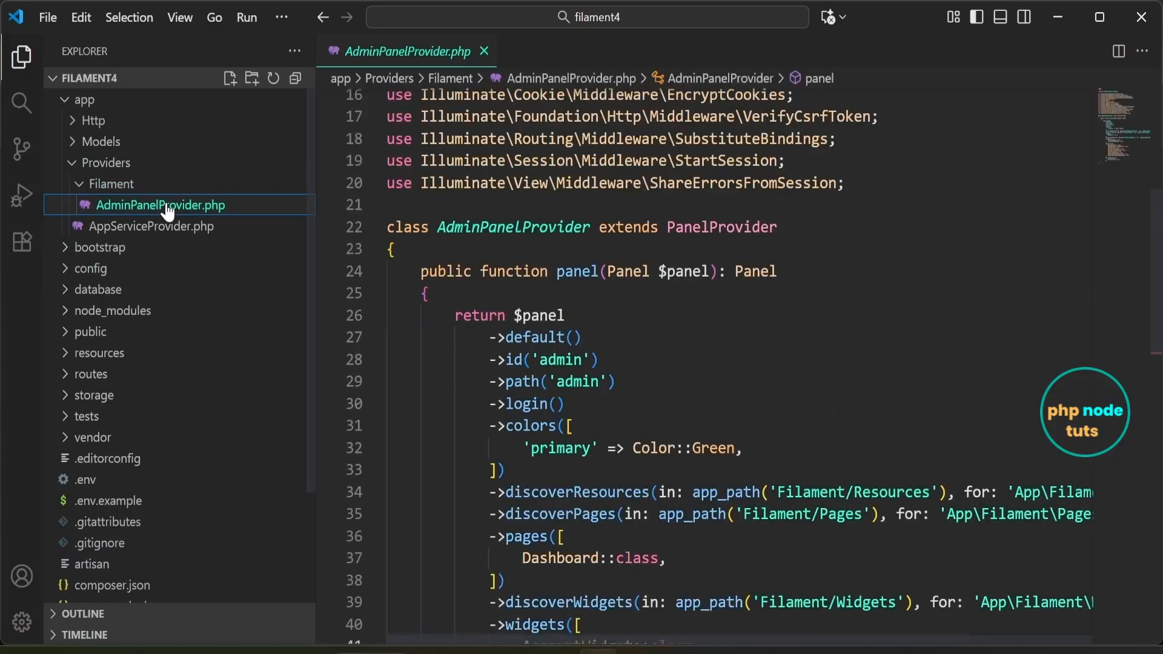
Comment out the AccountWidget and FilamentInfoWidget lines in the widgets array and save.
scroll("down", 3)
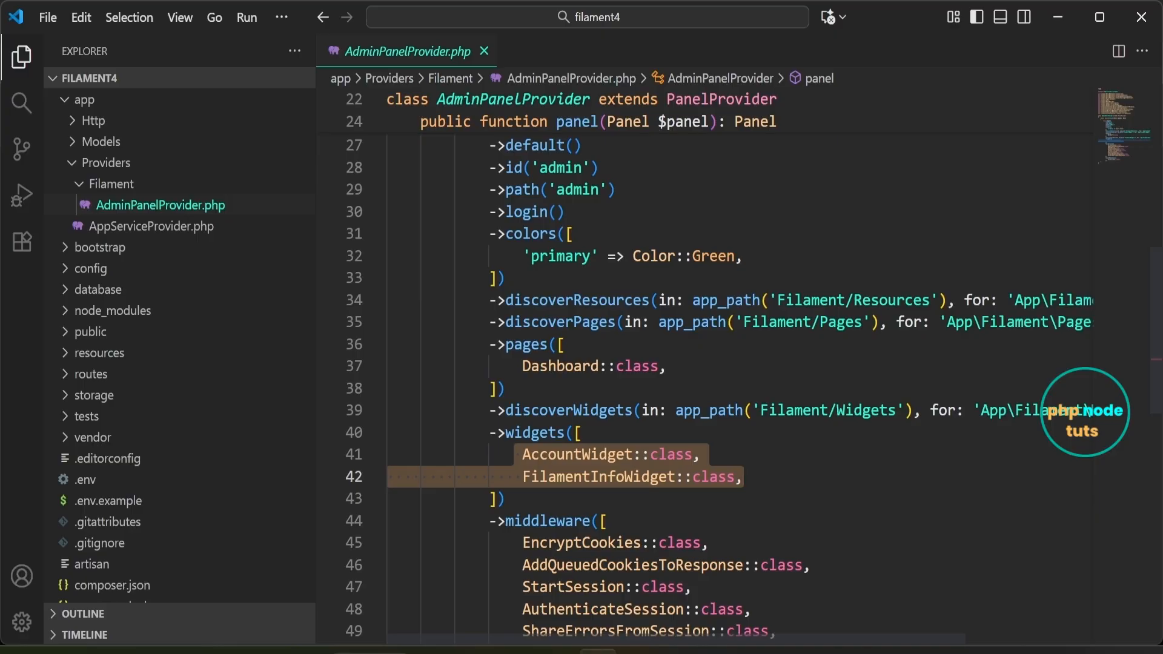
key("Ctrl+/")
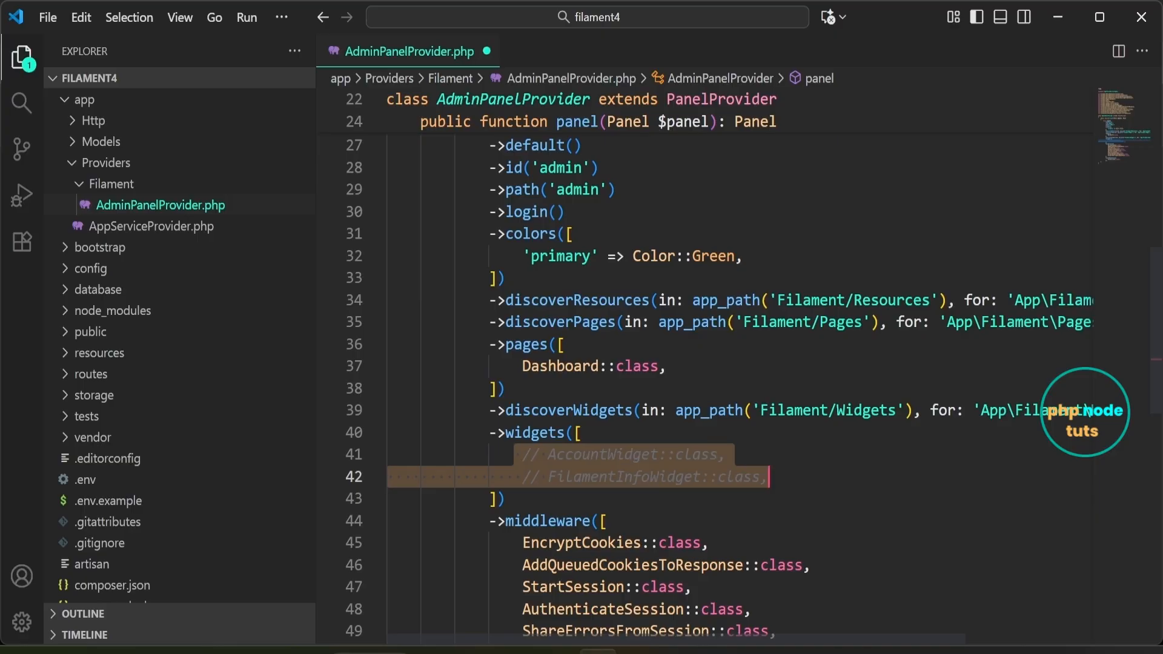
key("ctrl+s")
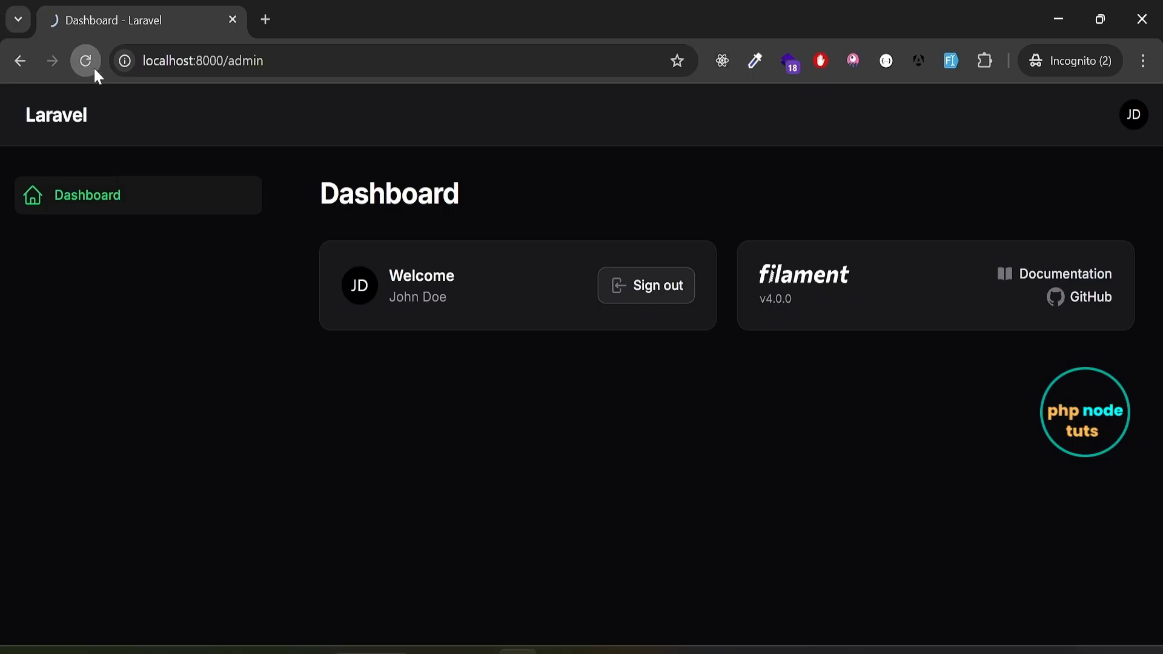
Reload localhost:8000/admin so the dashboard shows only its title without the two widgets.
left_click(84, 61)
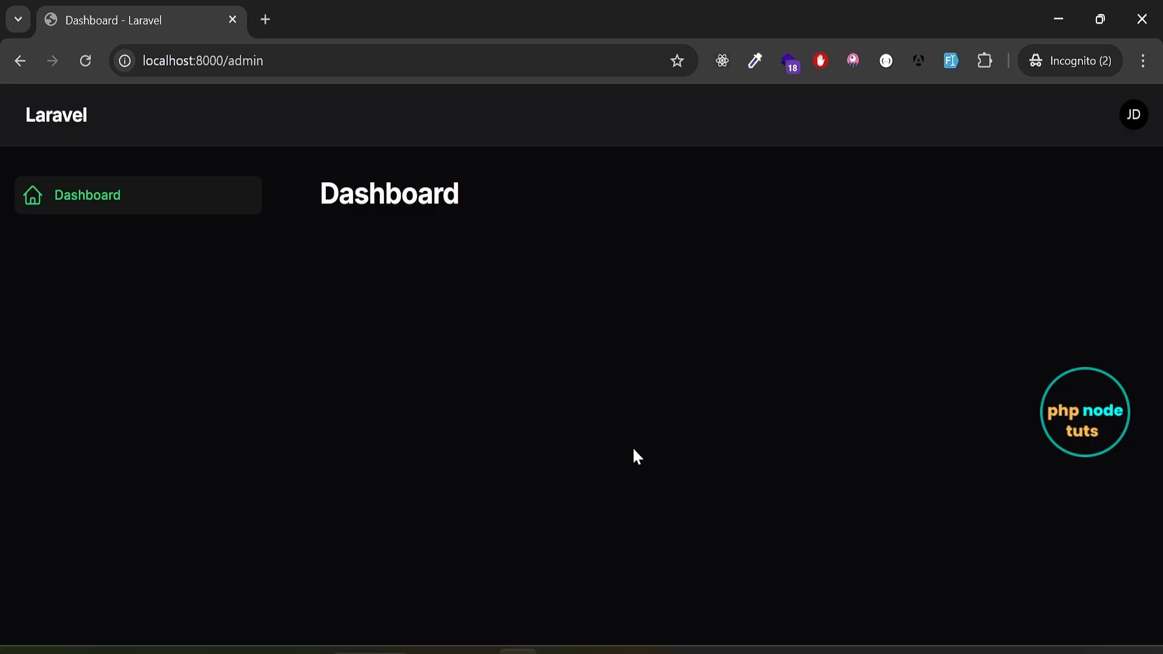
mouse_move(675, 387)
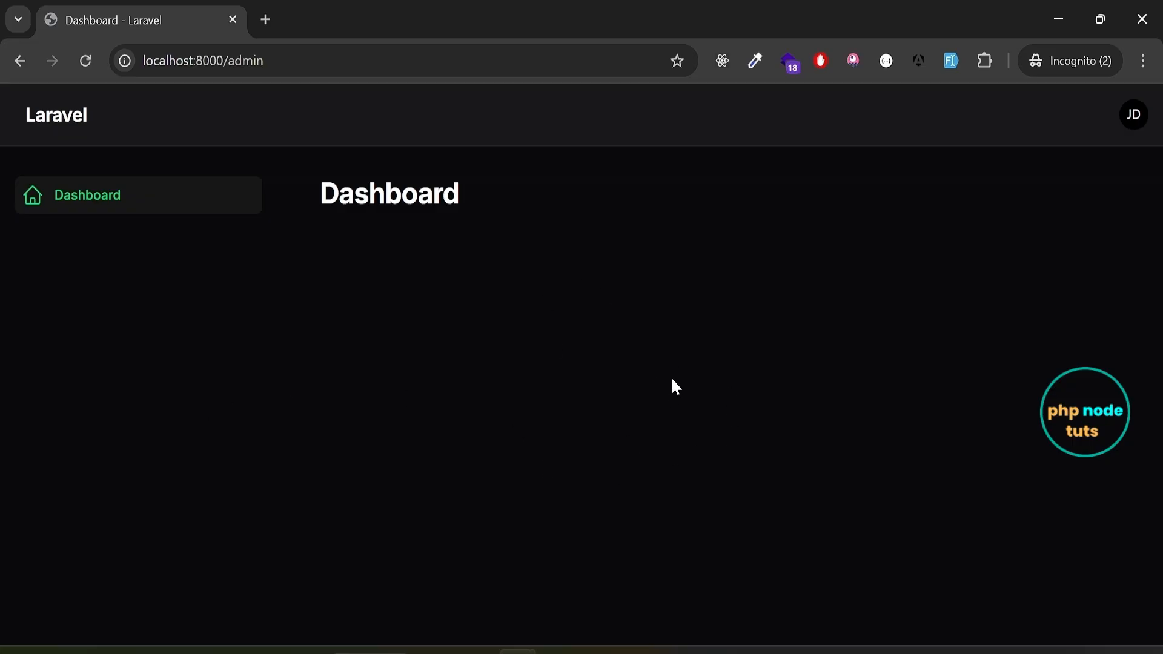